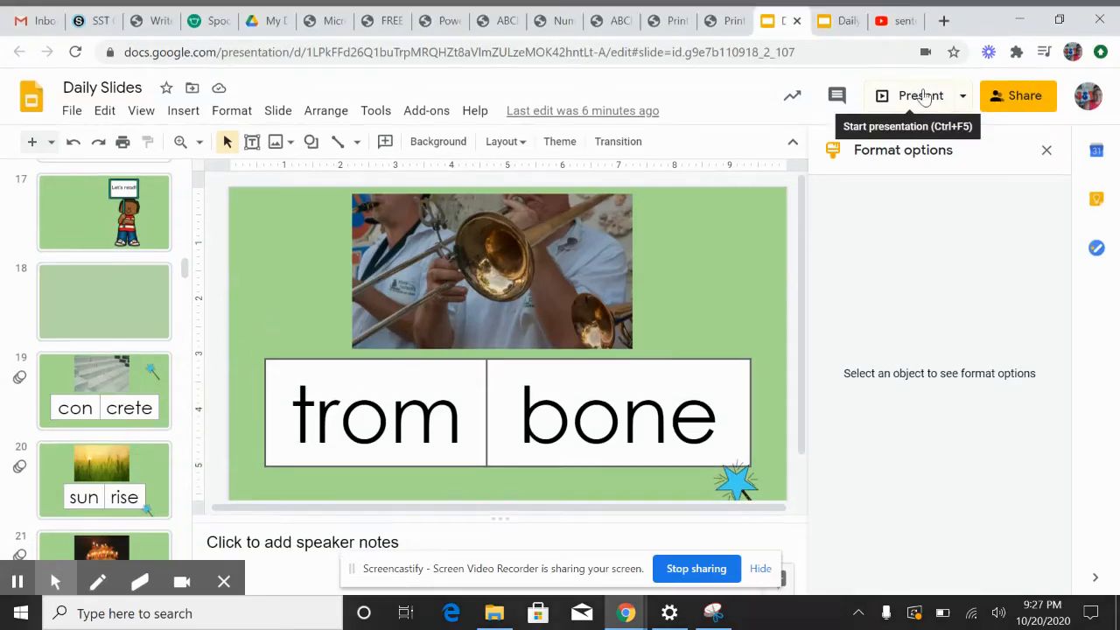
# Bring up the 'con crete' syllable card with its stairs picture
pyautogui.click(919, 96)
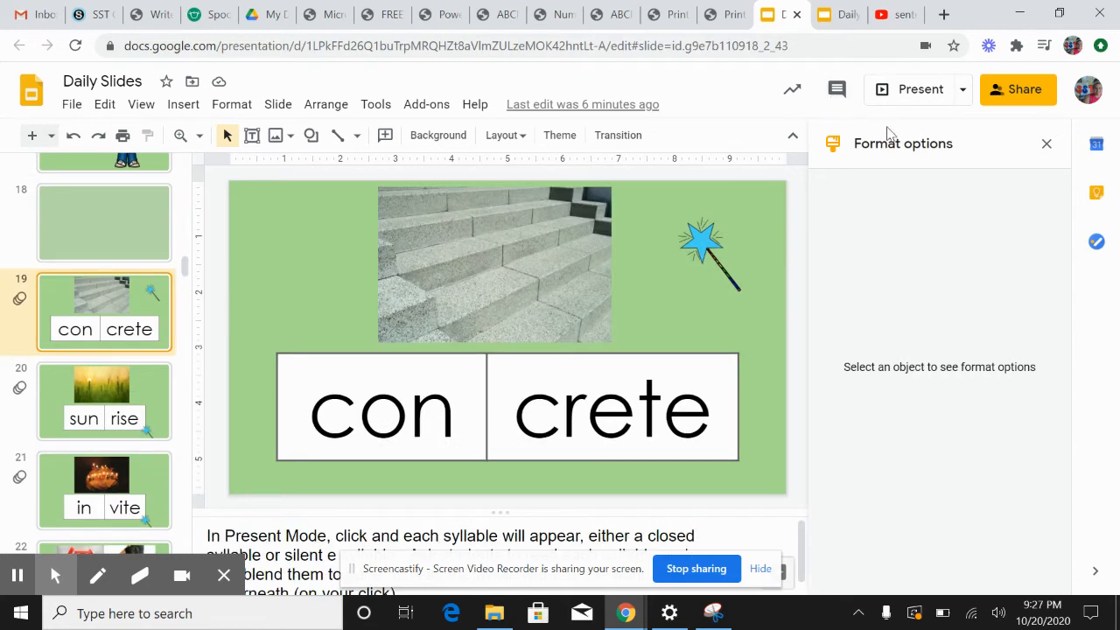
pyautogui.moveTo(919, 89)
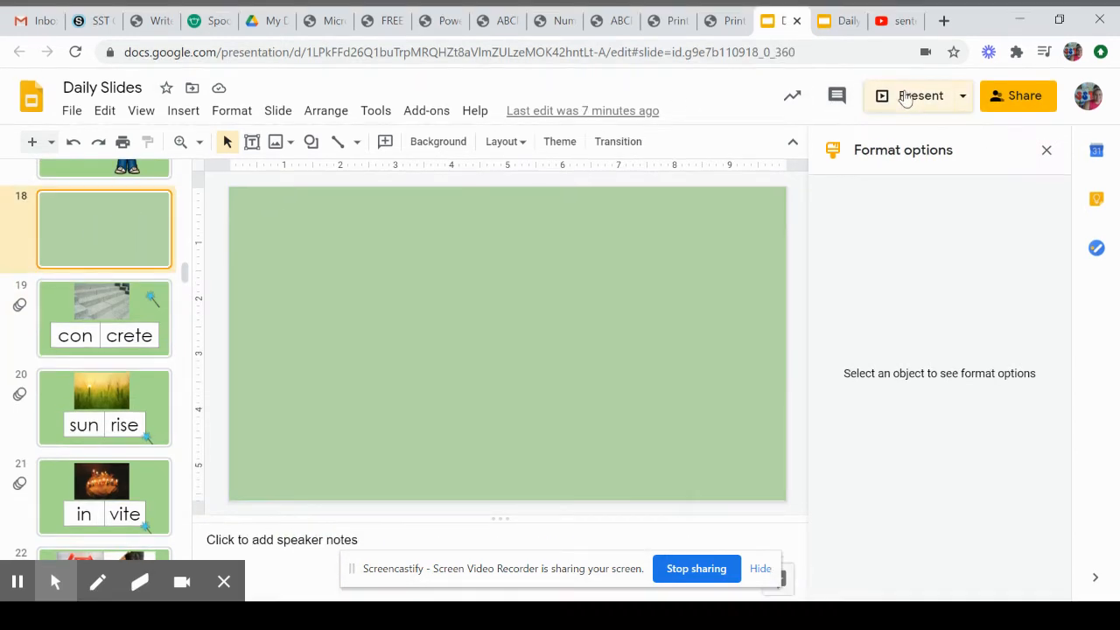
# Present the deck from blank slide 18 and advance to the next syllable card
pyautogui.click(919, 96)
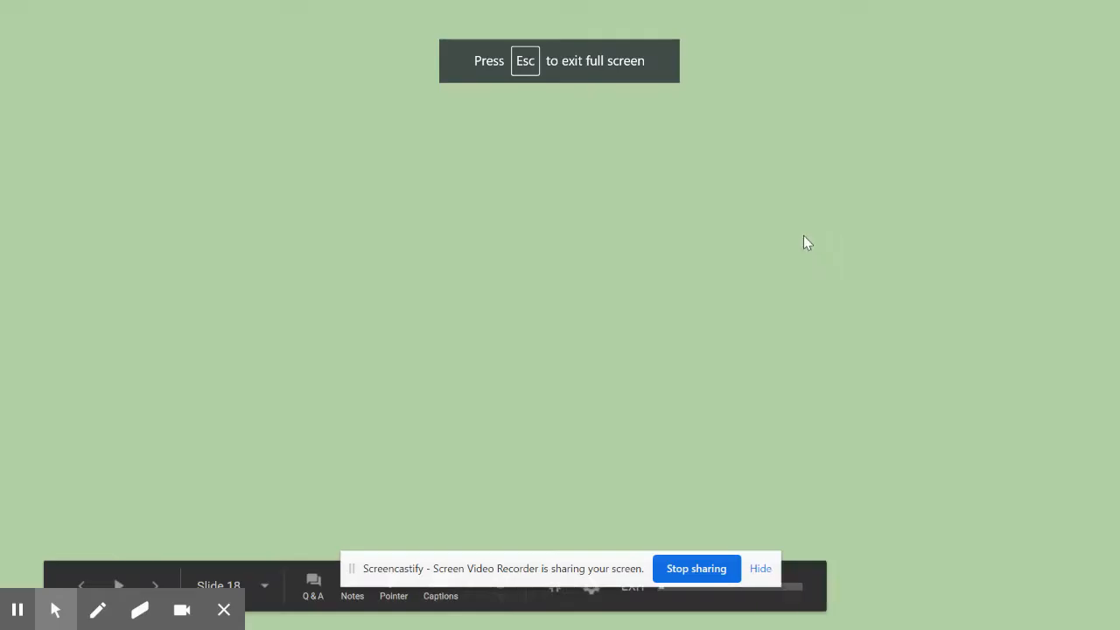
pyautogui.click(155, 585)
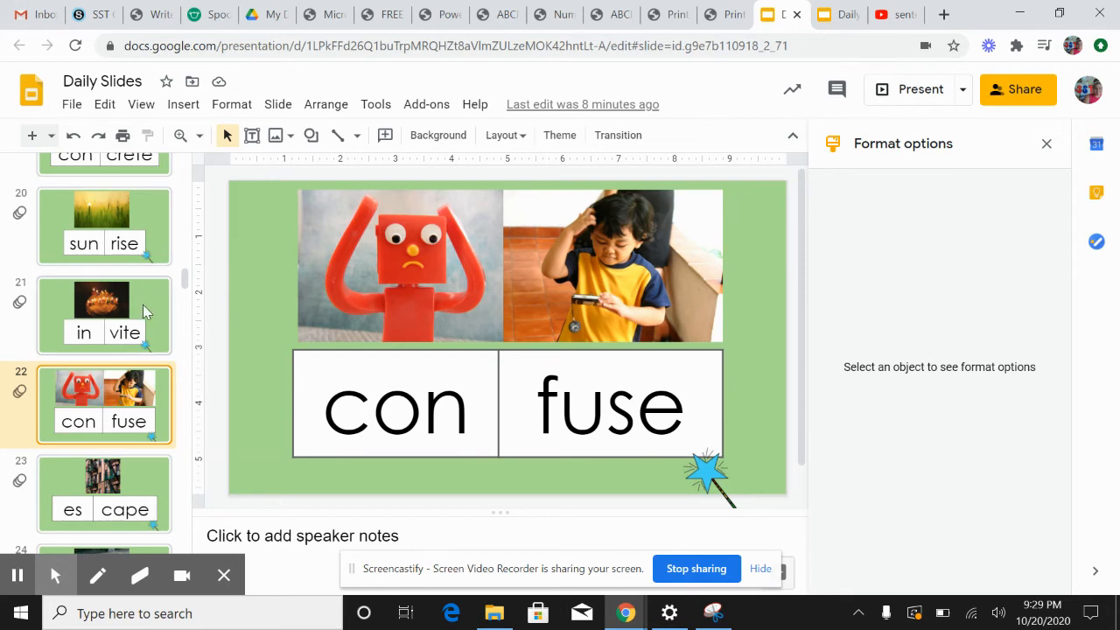
# Step through the 'in vite', 'con fuse' and 'es cape' cards, scrolling toward 'vam pire'
pyautogui.click(103, 315)
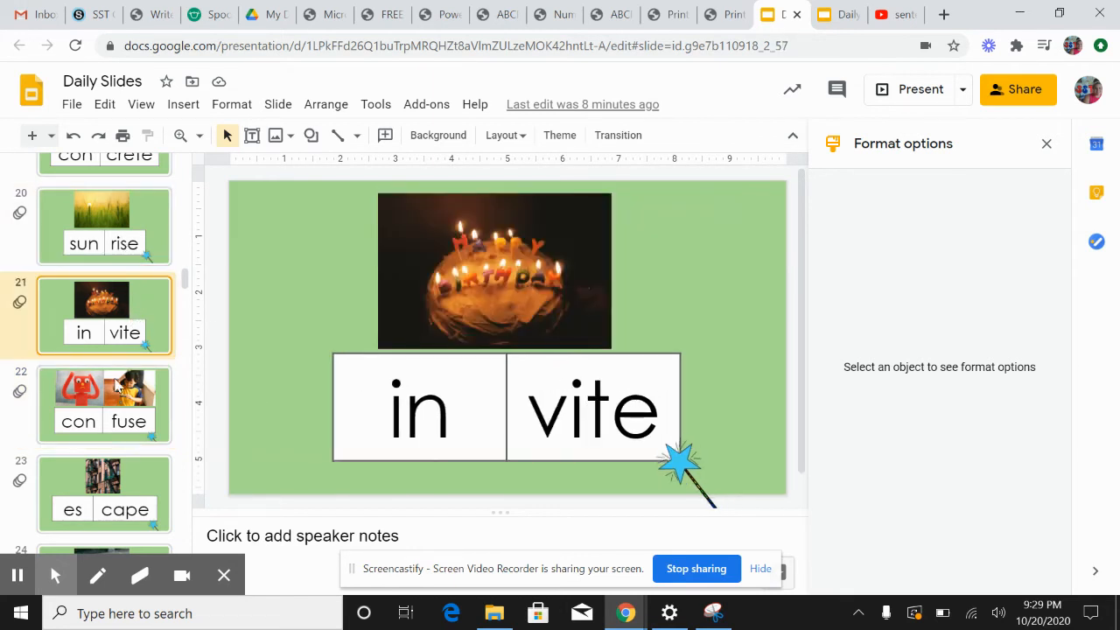
pyautogui.click(103, 405)
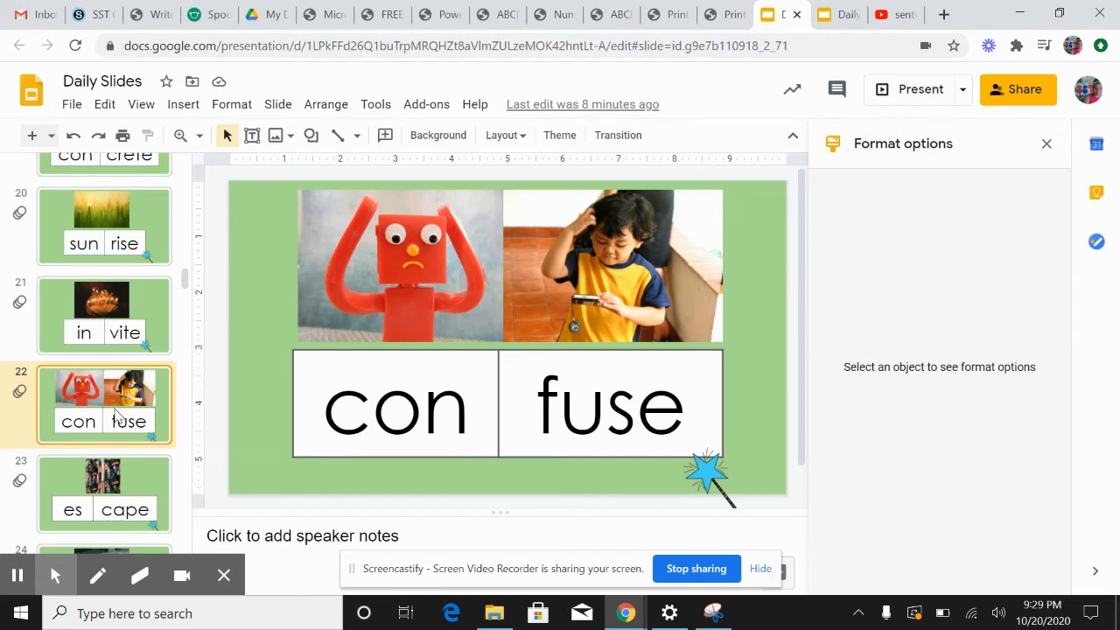
pyautogui.moveTo(136, 410)
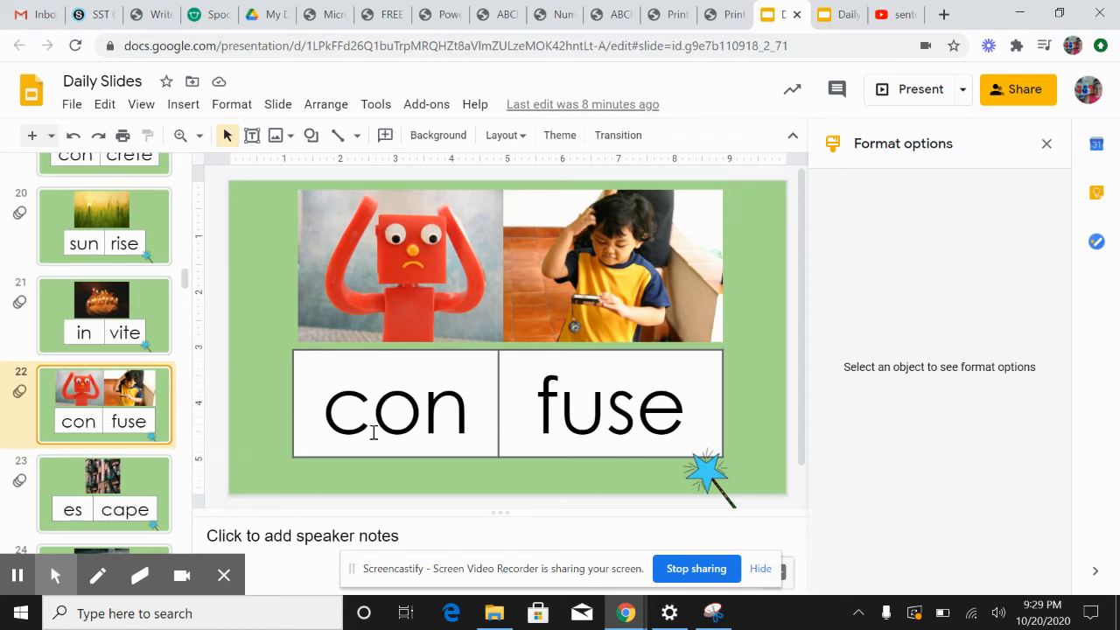
pyautogui.moveTo(384, 383)
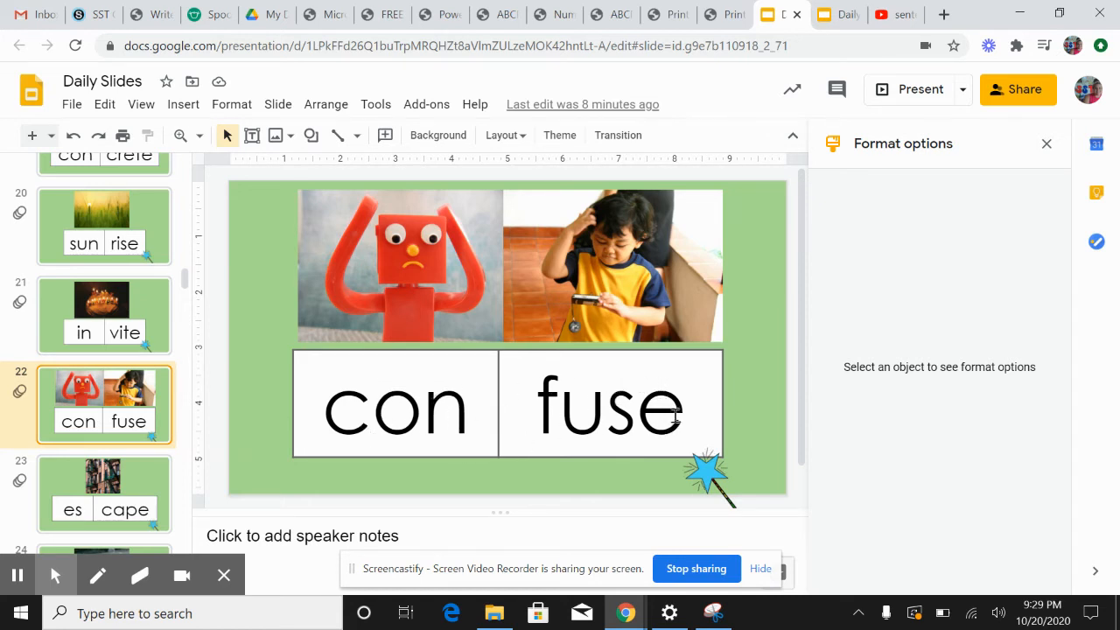
pyautogui.click(104, 492)
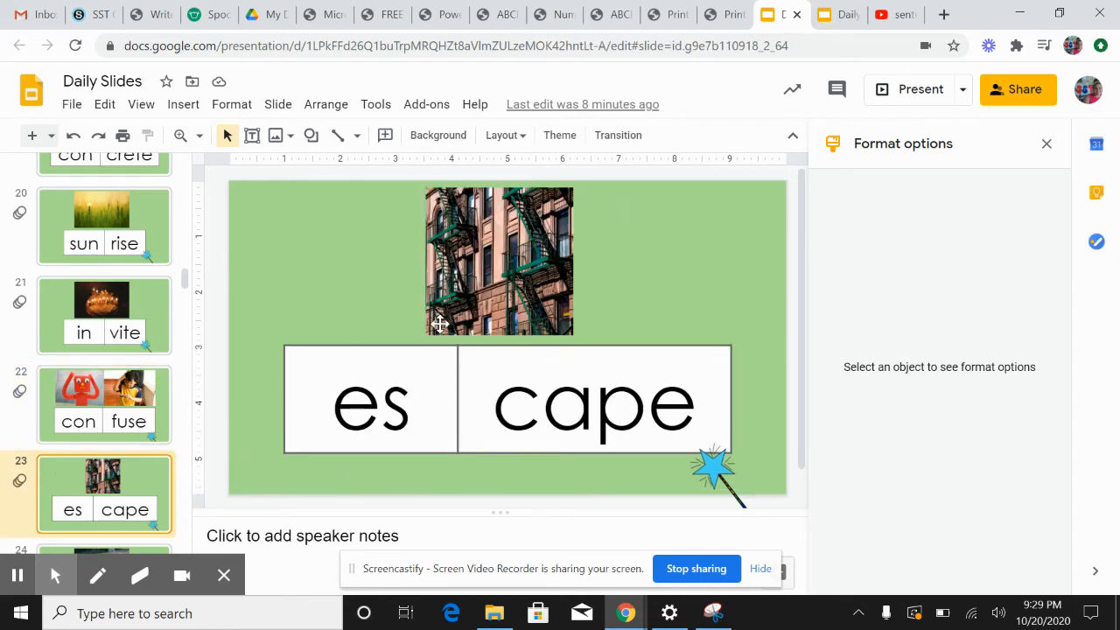
pyautogui.moveTo(416, 431)
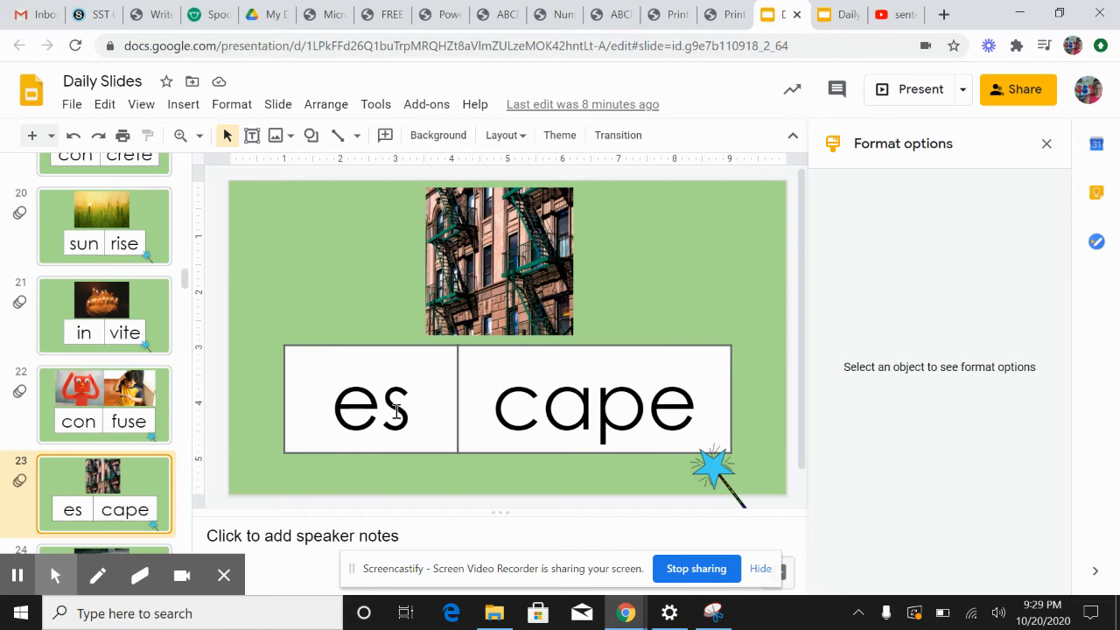
pyautogui.scroll(-3)
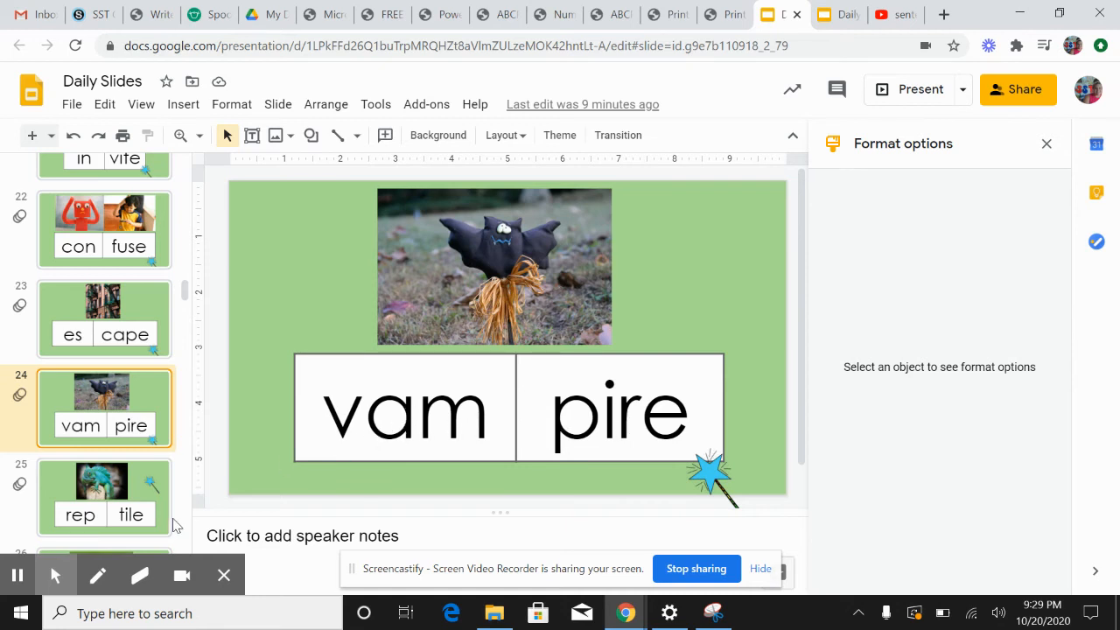
# Open the 'rep tile' card, then move on to the 'tad pole' card
pyautogui.click(103, 498)
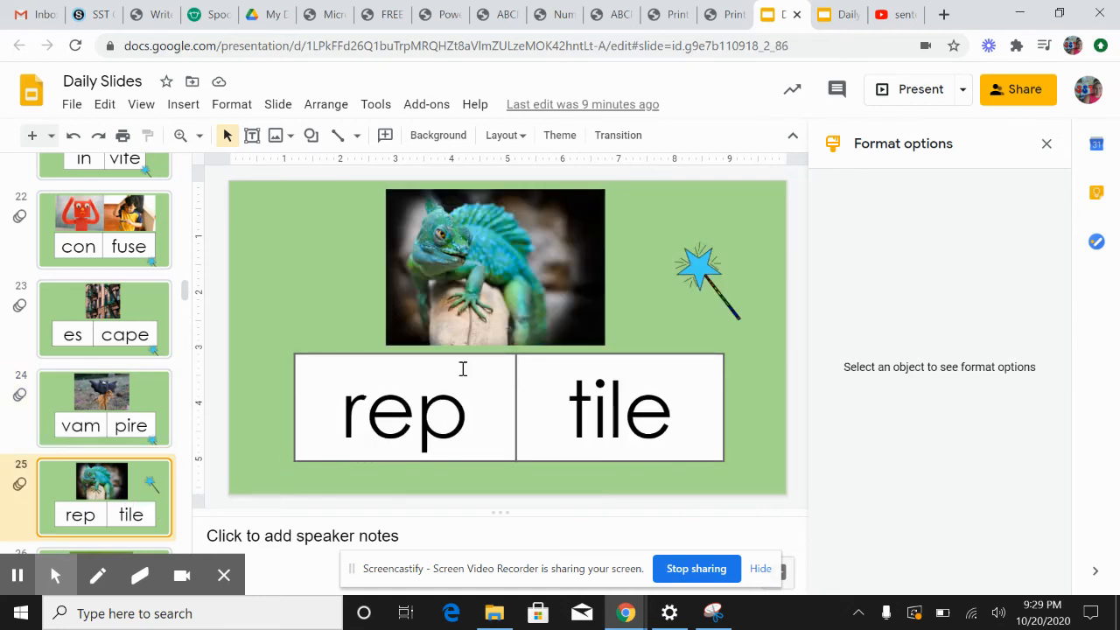
pyautogui.click(910, 89)
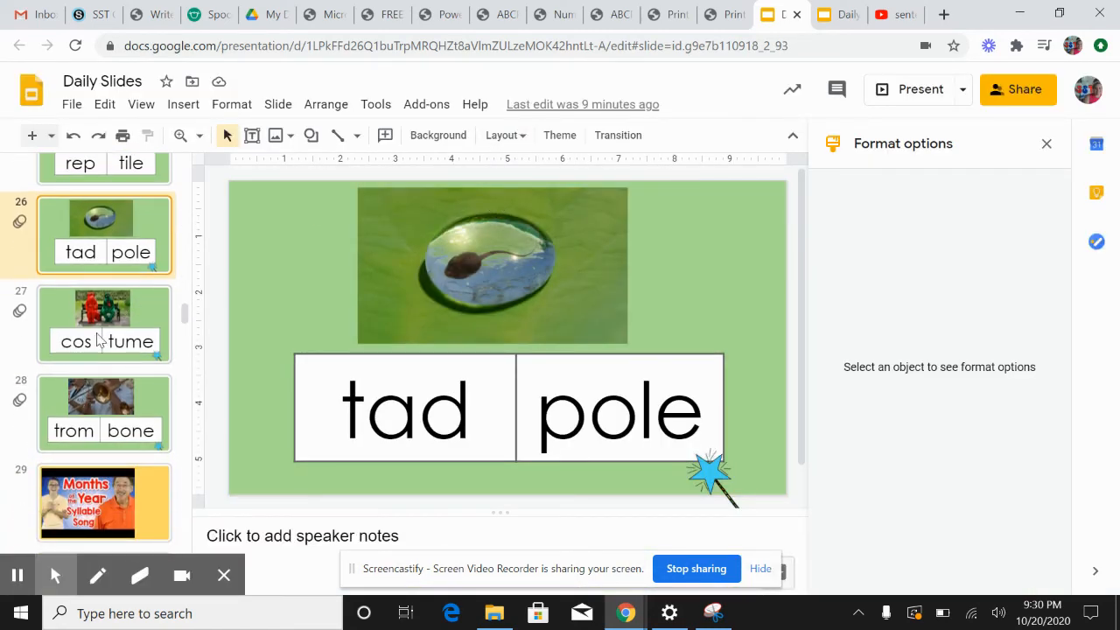
# Open slide 27 'cos tume', then slide 28 'trom bone' with its trombone player
pyautogui.click(104, 324)
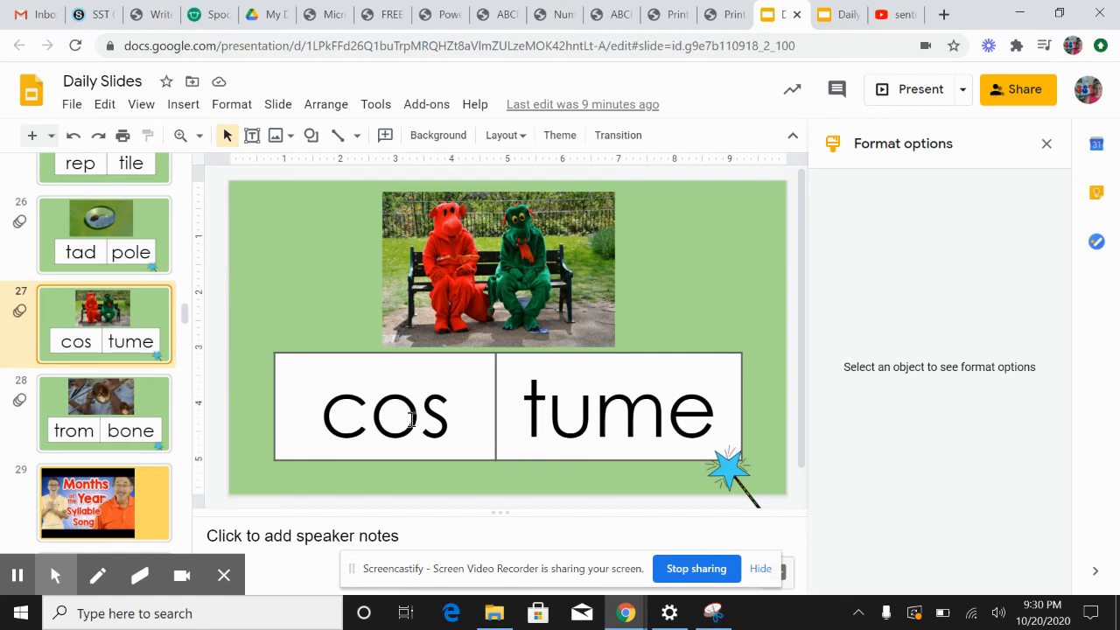
pyautogui.click(104, 412)
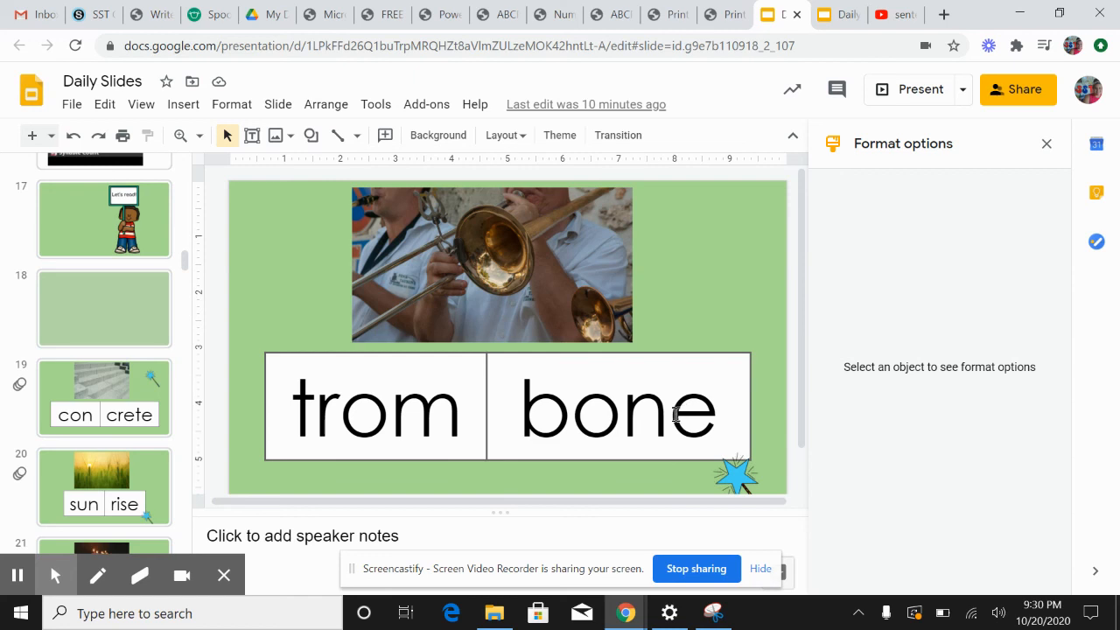
pyautogui.moveTo(676, 561)
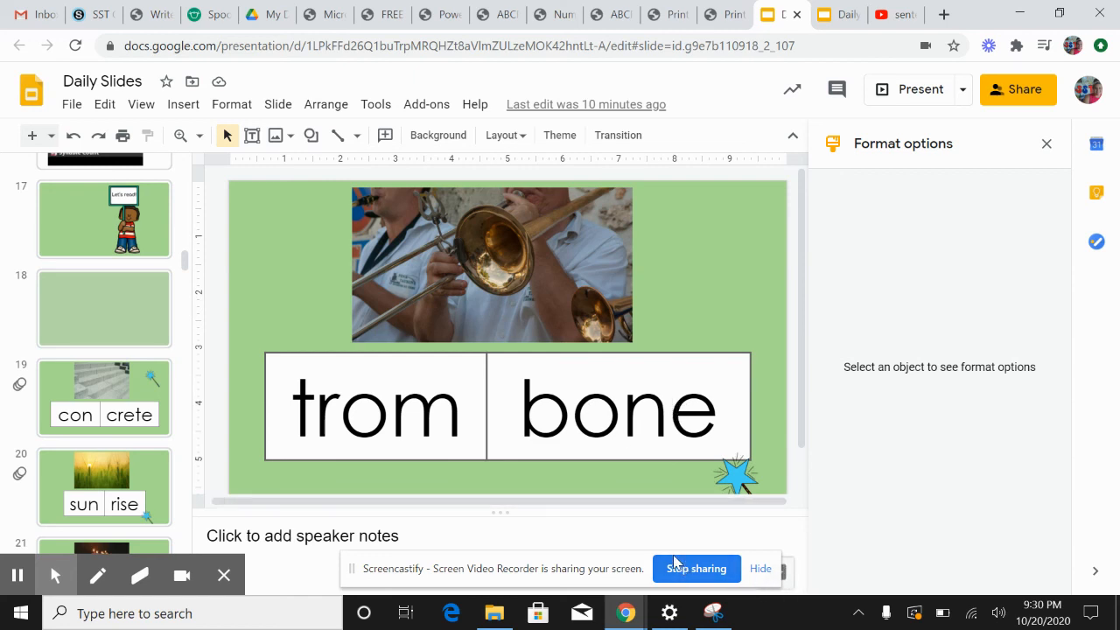